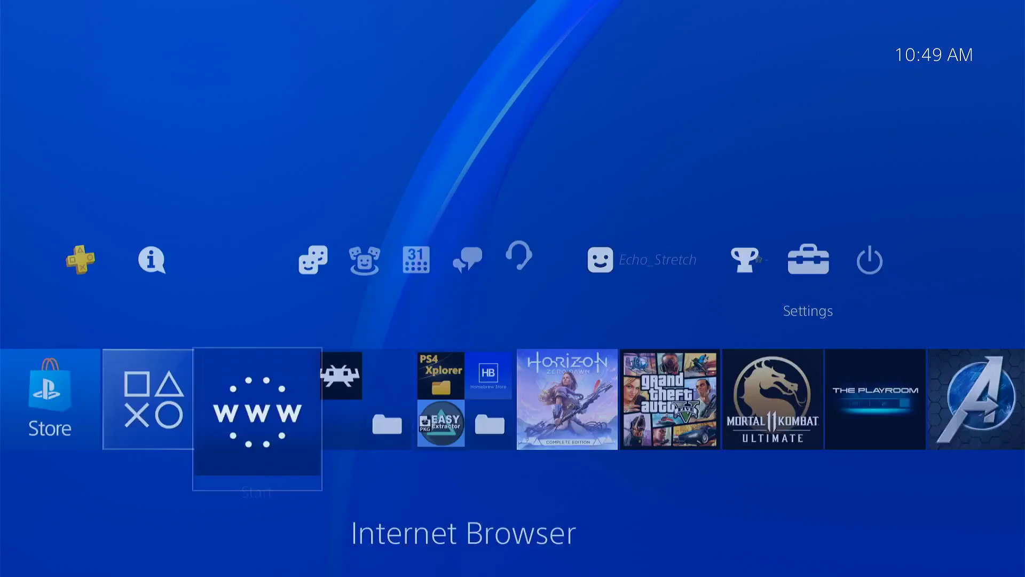
# Step: Clear the browser's history and delete its cookies, confirming both with OK
pyautogui.click(809, 261)
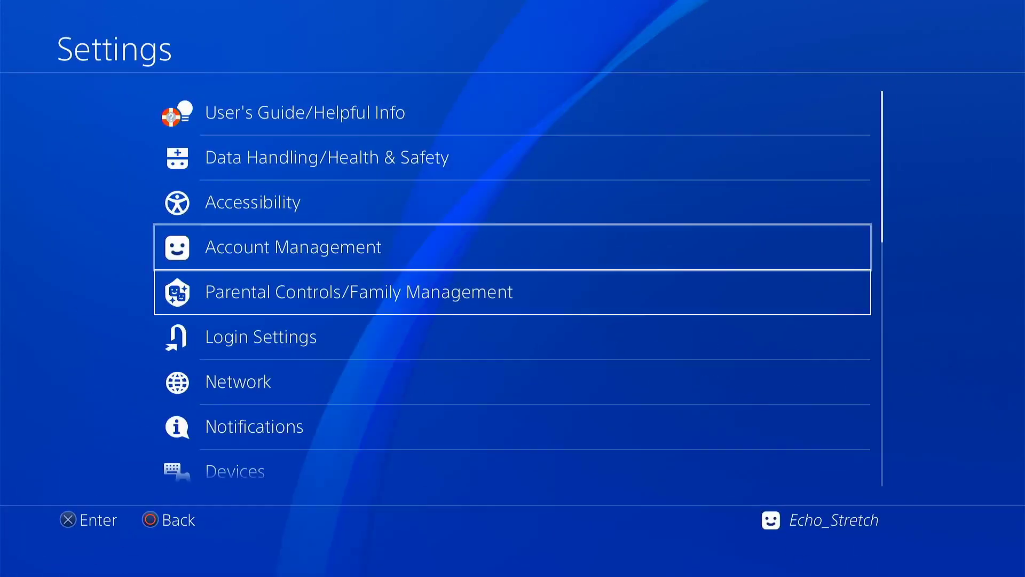
pyautogui.scroll(-3)
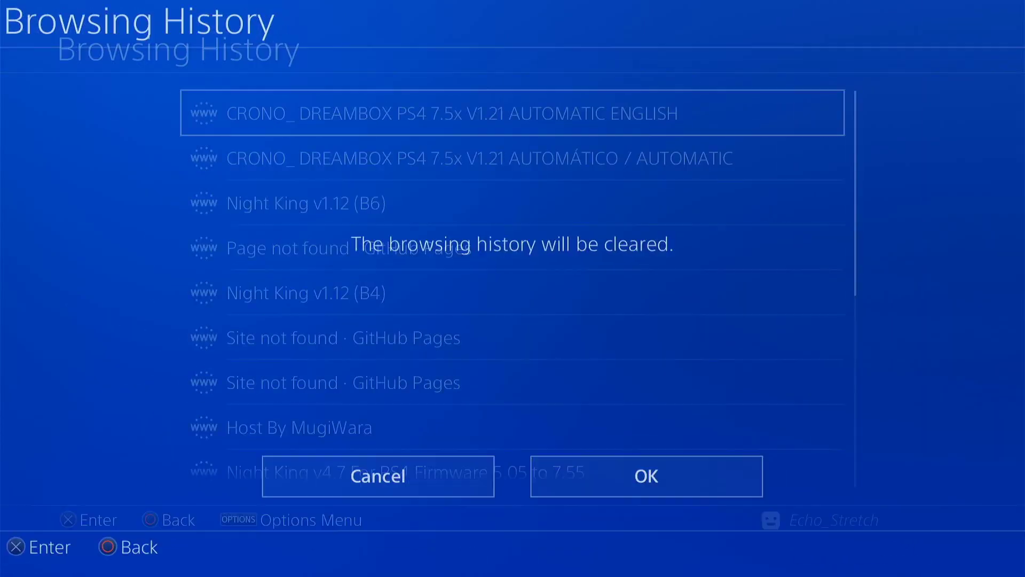
pyautogui.click(646, 475)
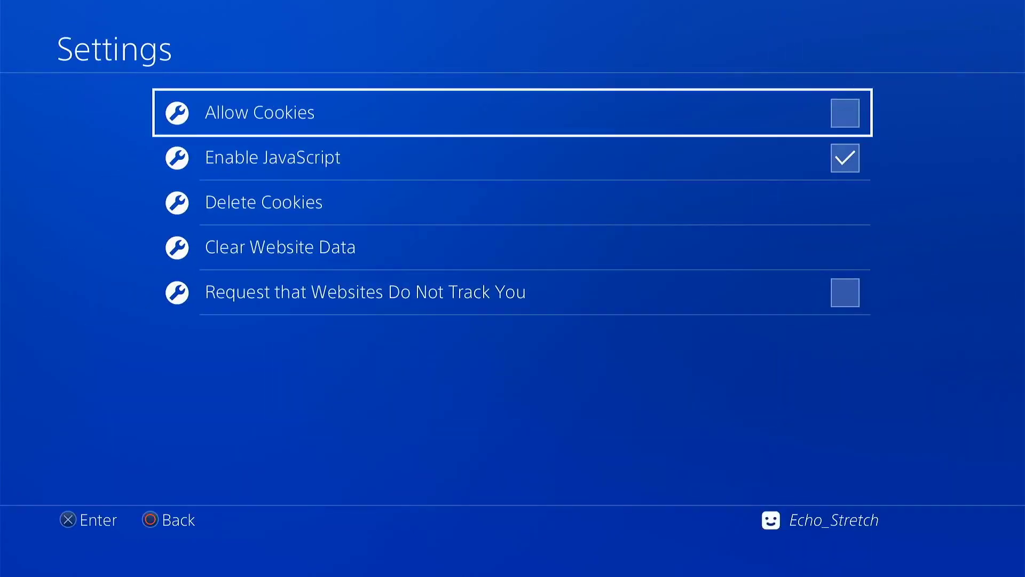
pyautogui.click(263, 202)
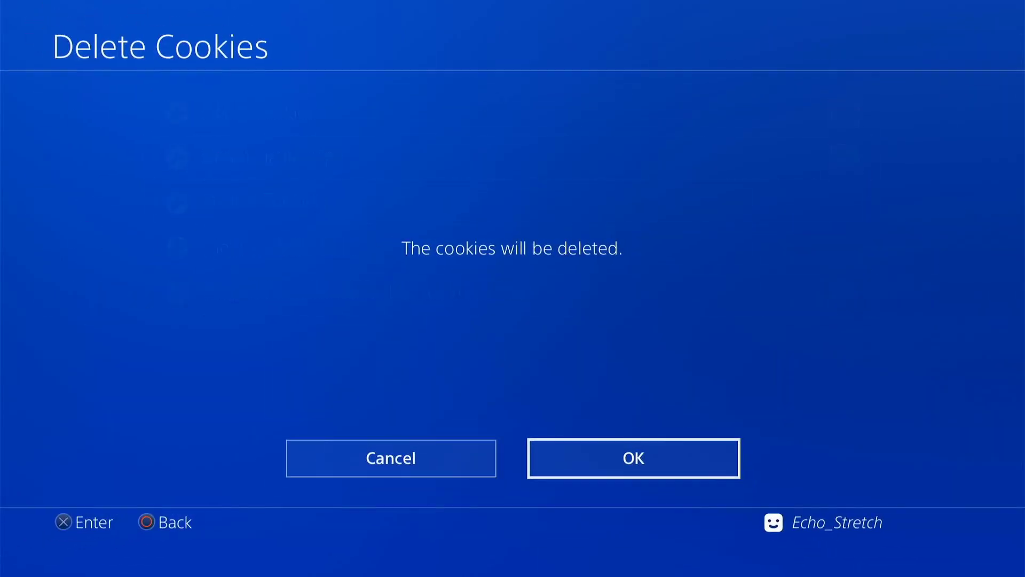
pyautogui.click(633, 457)
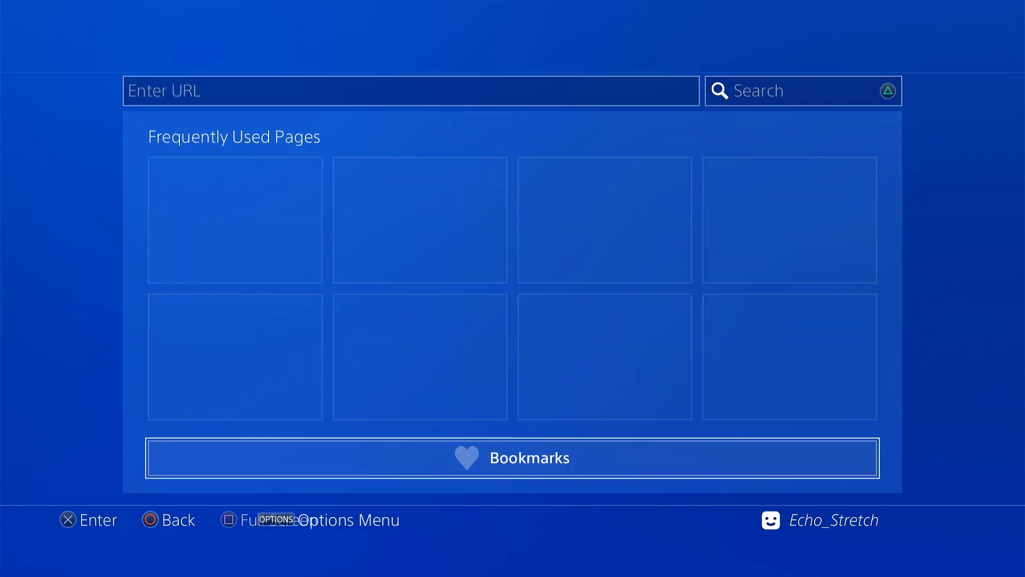
# Step: Load the Crono Dreambox PS4 7.5x V1.21 Automatic English host from the bookmarks list
pyautogui.click(513, 457)
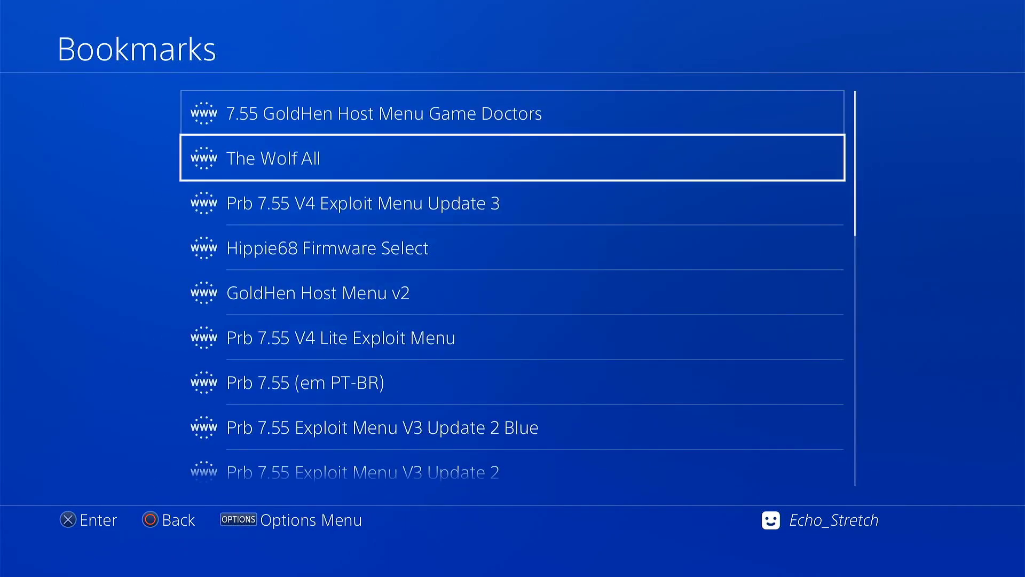
pyautogui.scroll(-3)
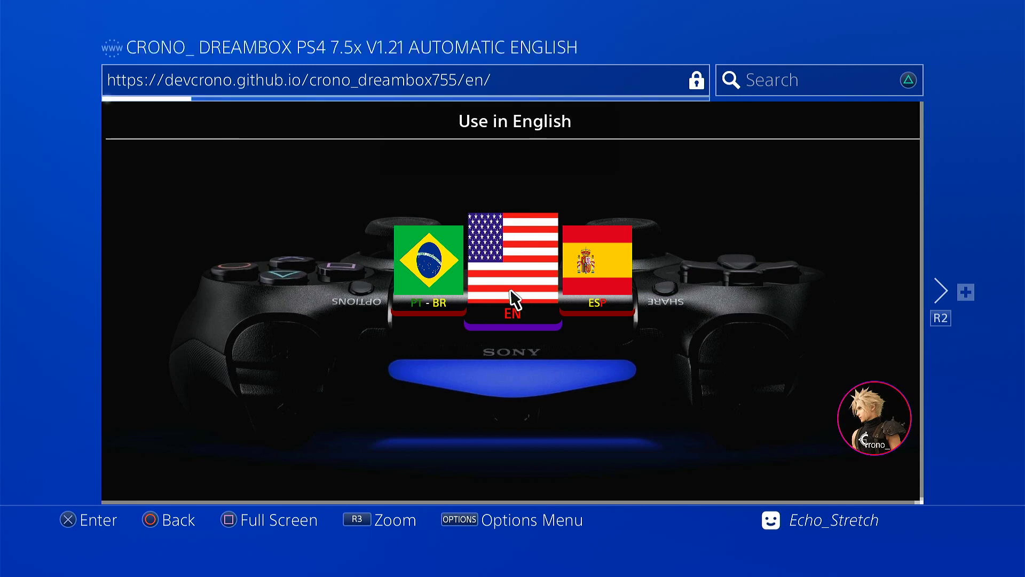
# Step: Choose the English (US flag) host so its offline cache starts installing
pyautogui.click(512, 268)
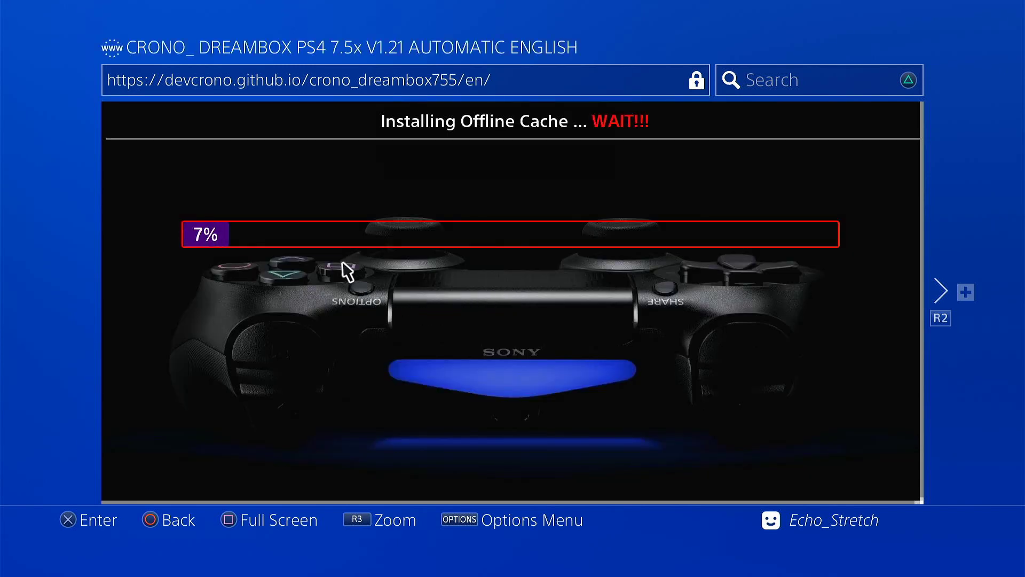
pyautogui.moveTo(431, 277)
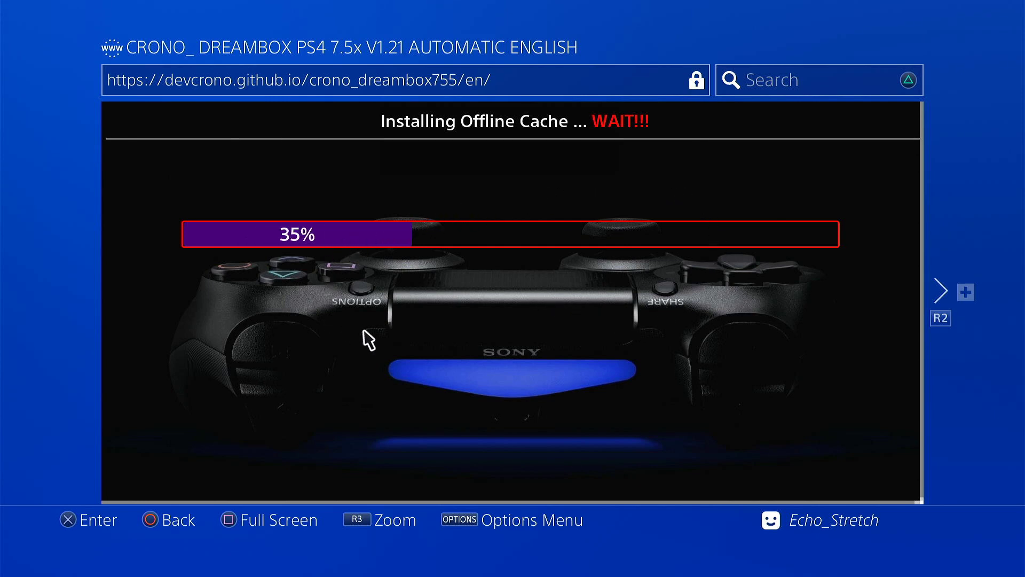
pyautogui.moveTo(415, 235)
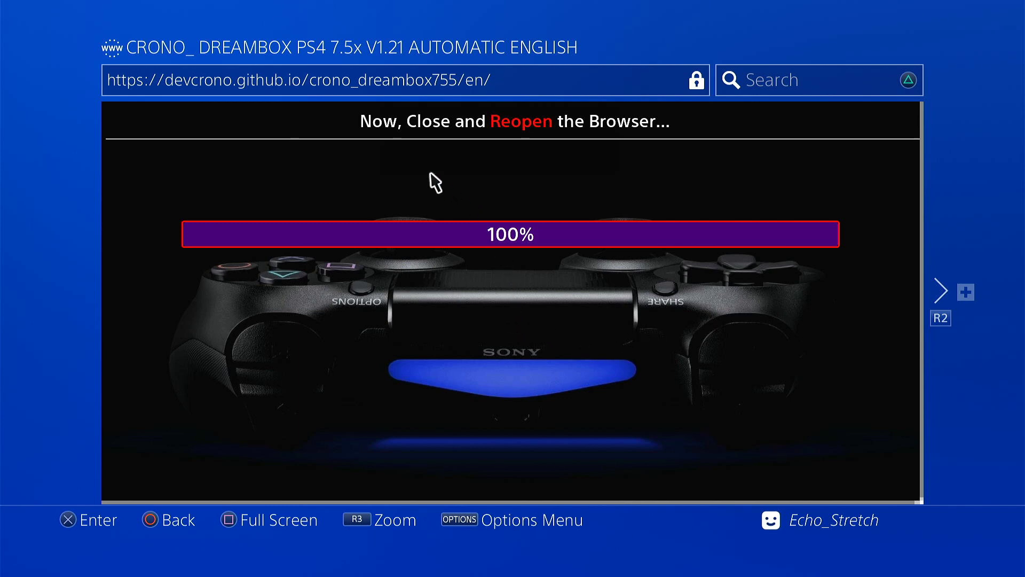
pyautogui.moveTo(538, 193)
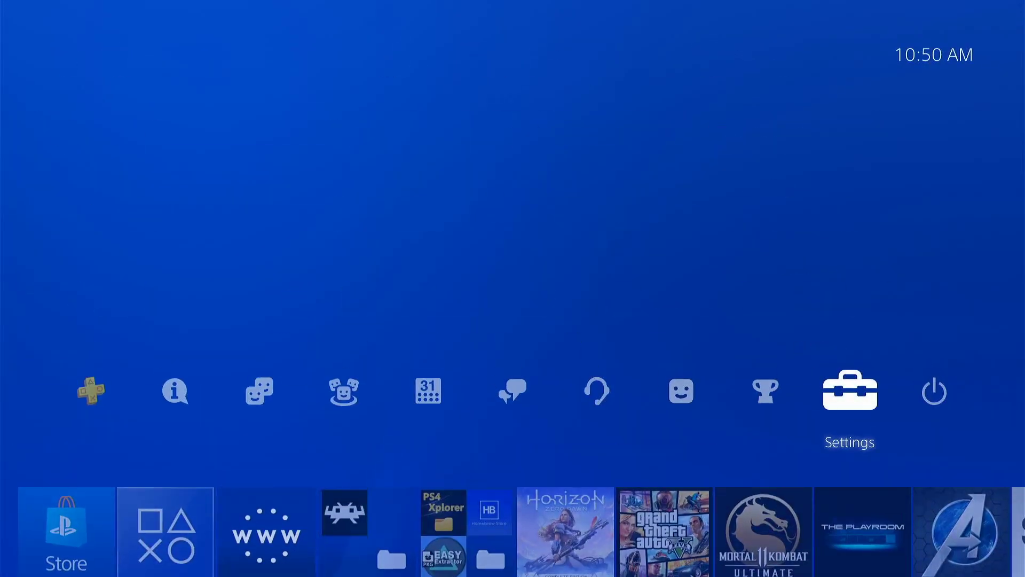
# Step: Relaunch the Internet Browser from the home screen content row so the host's exploit starts
pyautogui.click(851, 389)
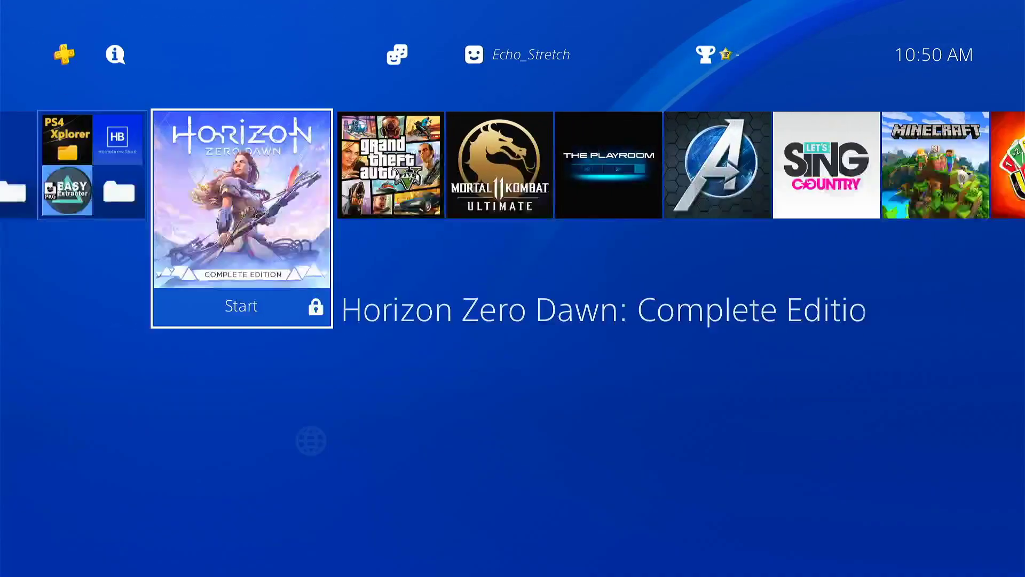
pyautogui.hscroll(3)
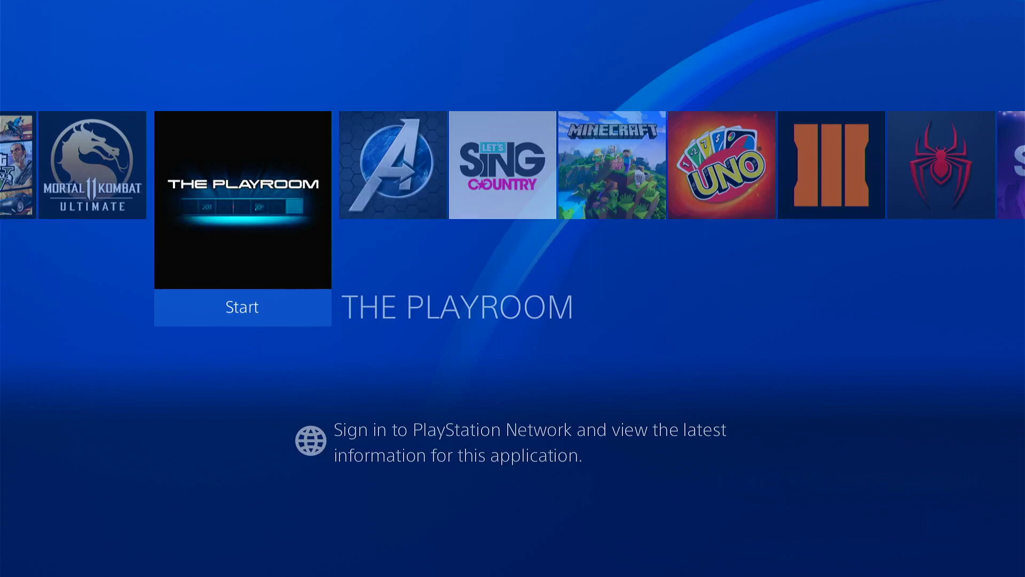
pyautogui.click(241, 306)
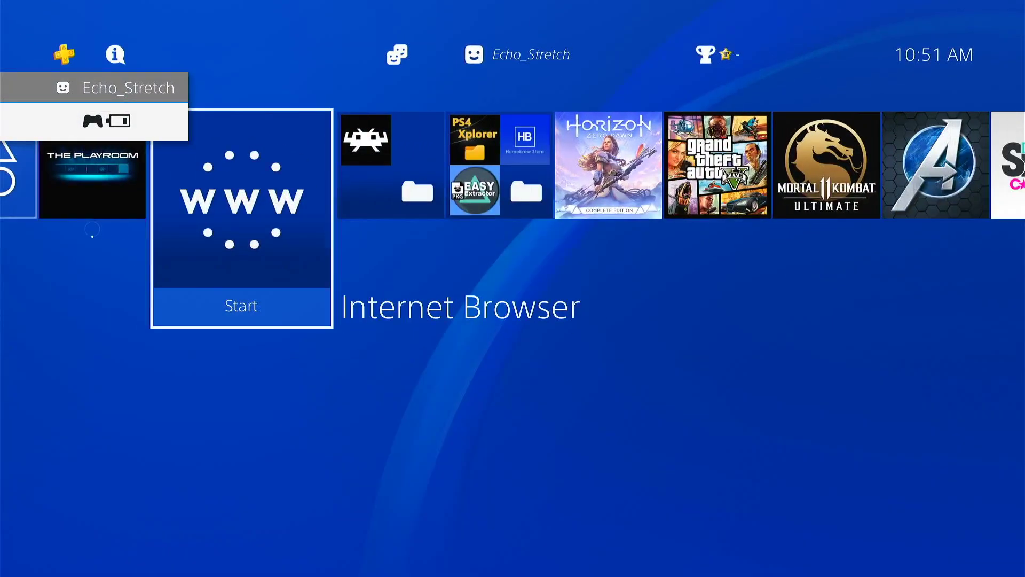
pyautogui.click(241, 305)
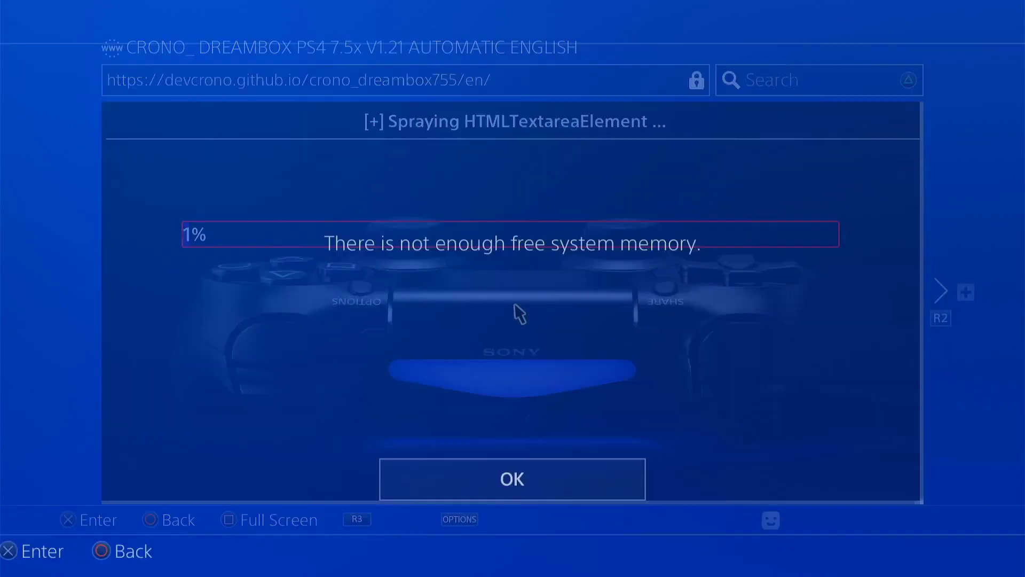
# Step: Dismiss each 'not enough free system memory' warning with OK while the exploit retries
pyautogui.click(513, 478)
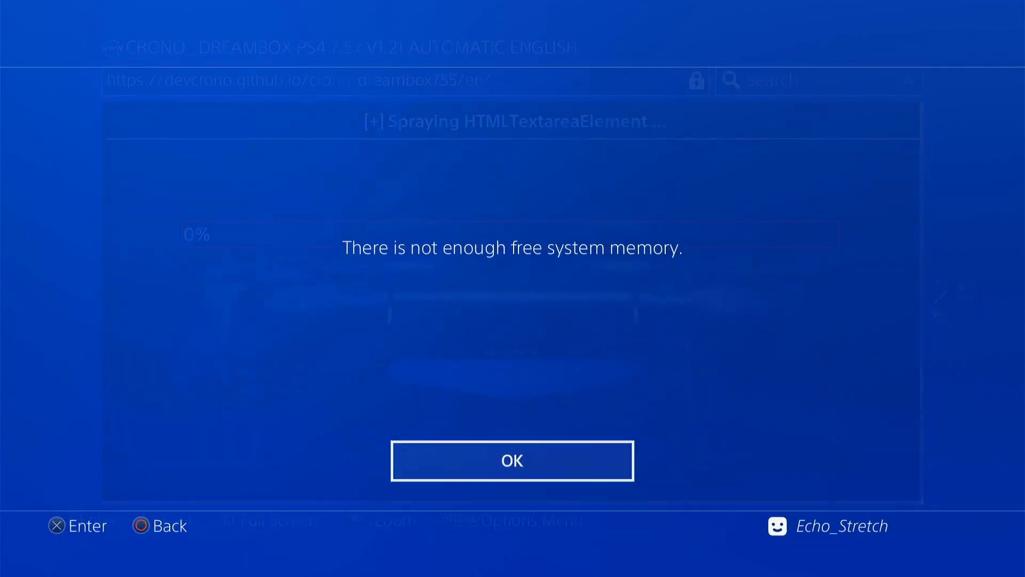
pyautogui.click(513, 460)
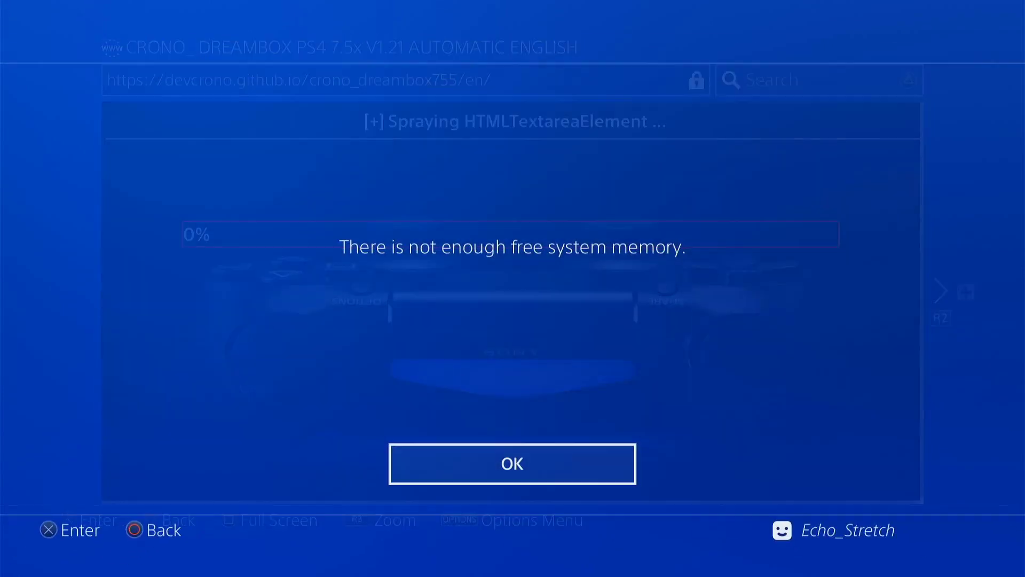
pyautogui.click(512, 464)
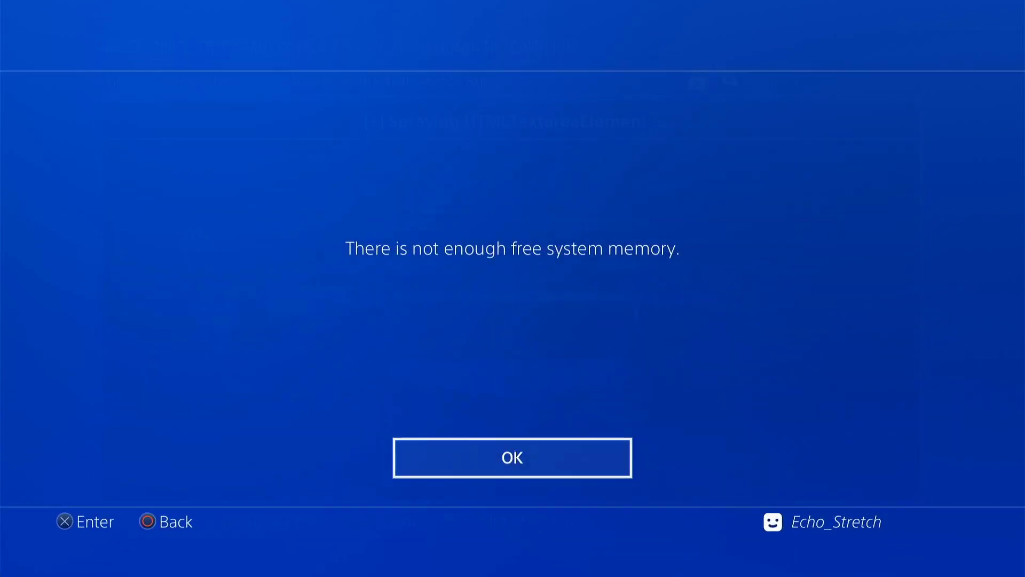
pyautogui.click(513, 458)
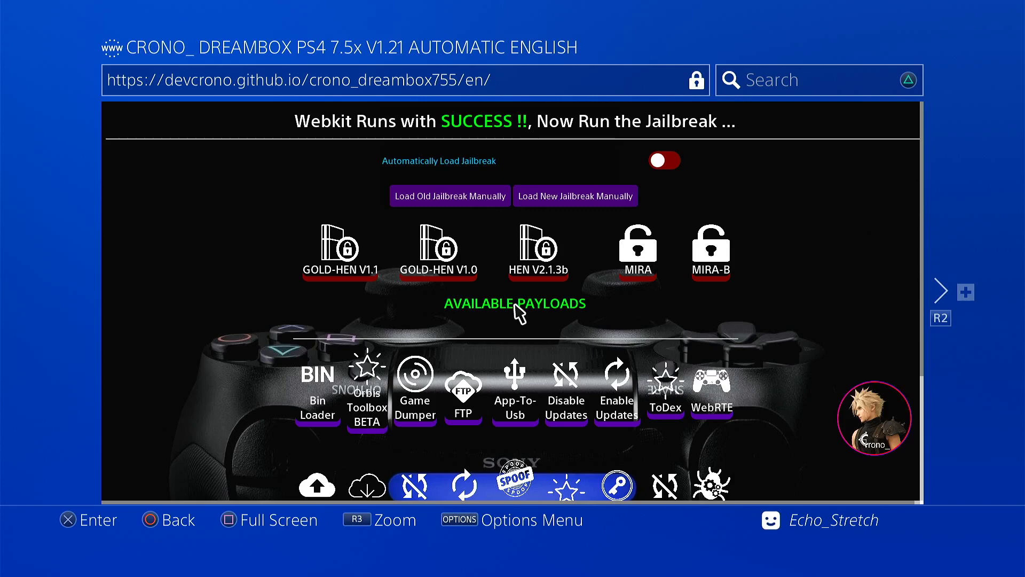
# Step: Let the WebKit stage succeed and bring up the GOLD-HEN jailbreak and payload menu
pyautogui.click(450, 196)
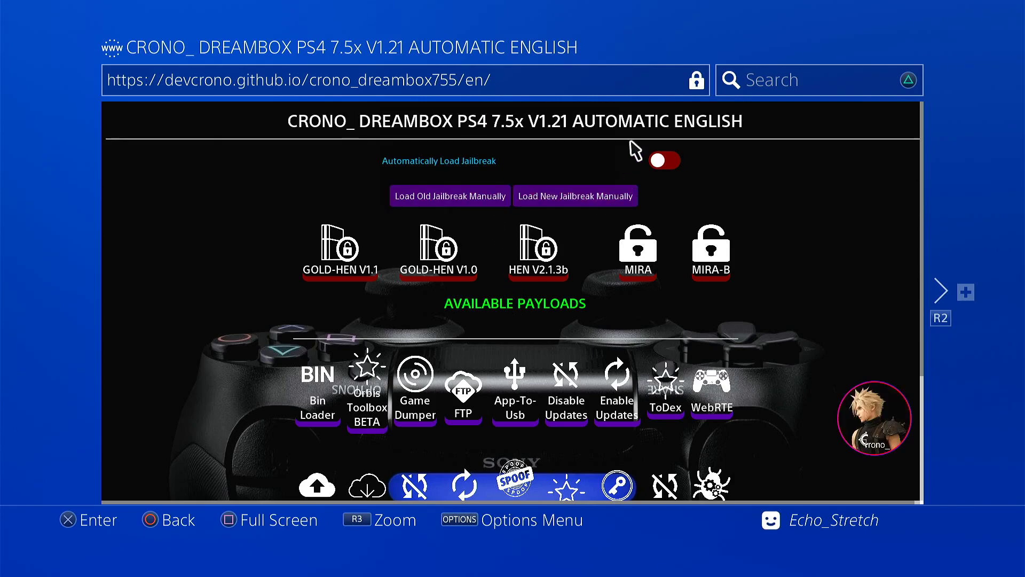
pyautogui.moveTo(603, 191)
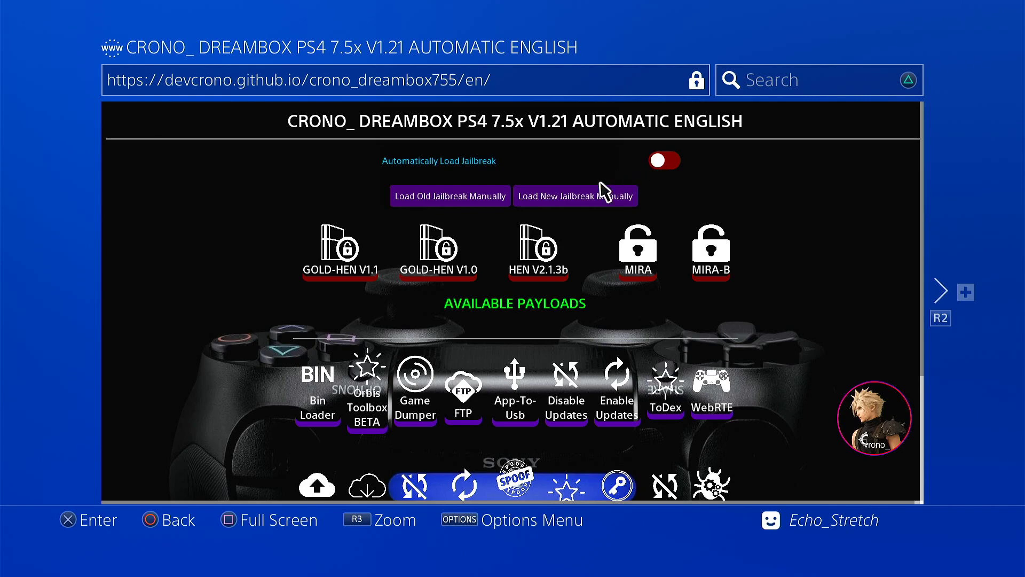
# Step: Choose 'Load New Jailbreak Manually' on the Crono Dreambox page
pyautogui.click(576, 196)
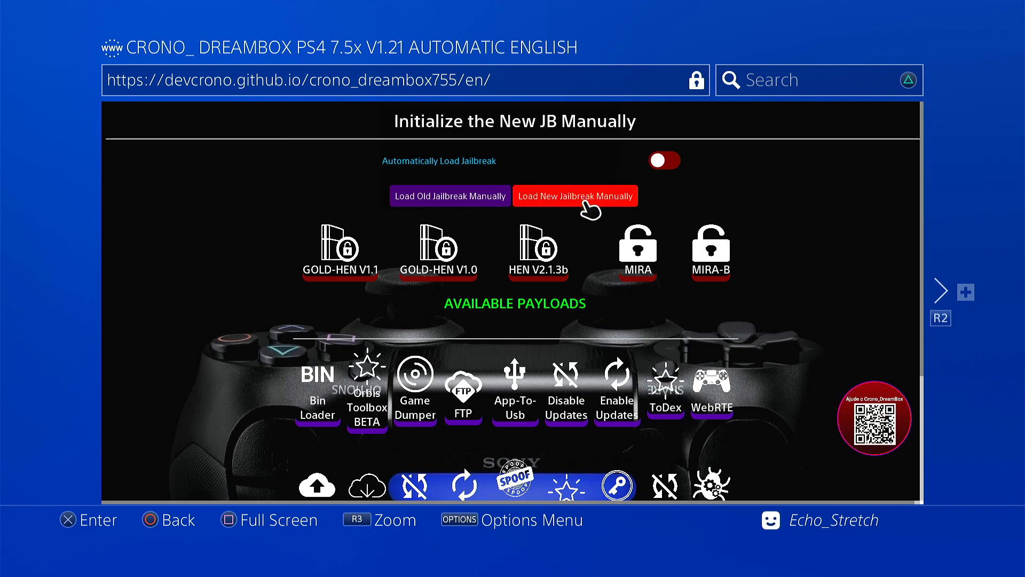
pyautogui.click(575, 196)
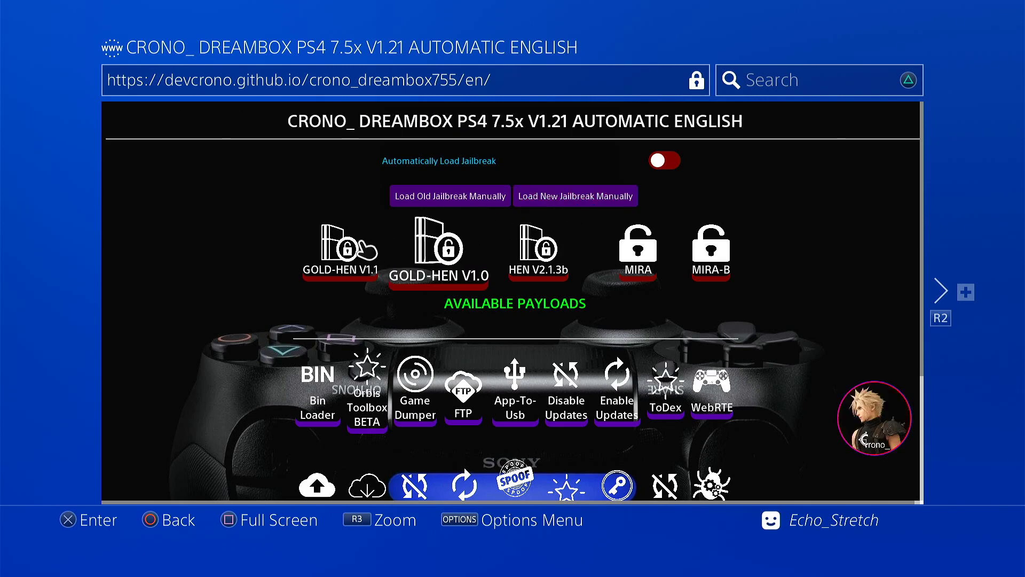
# Step: Run the GOLD-HEN V1.1 jailbreak until unlocking is reported successful
pyautogui.click(339, 243)
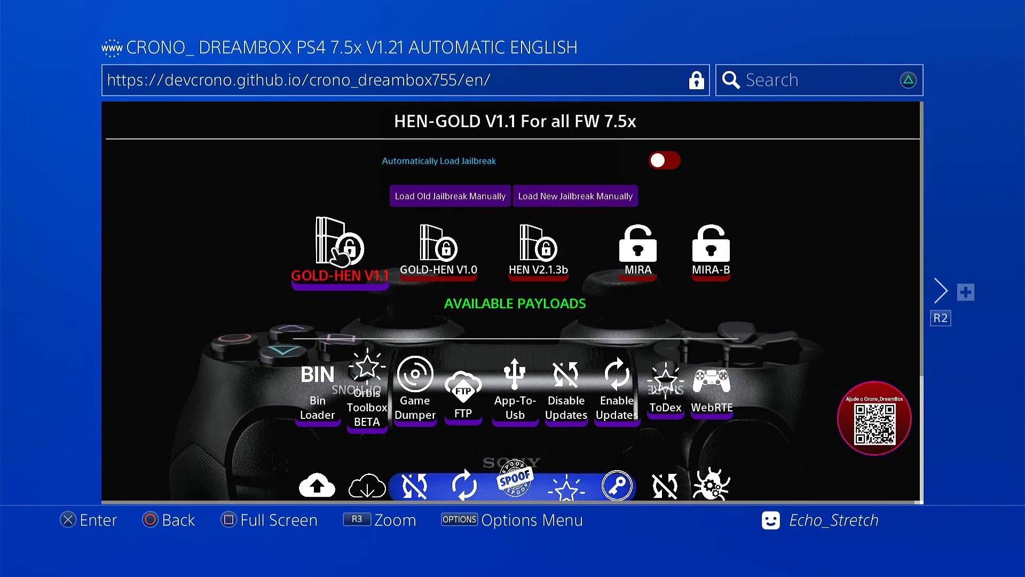
pyautogui.click(335, 249)
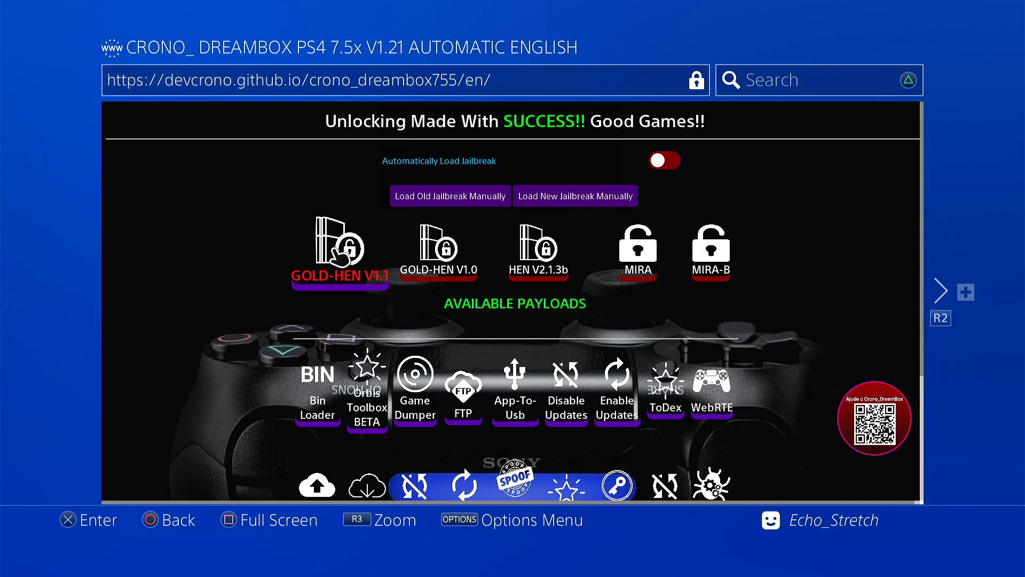
# Step: Leave the browser for the console home screen after the jailbreak succeeds
pyautogui.scroll(-3)
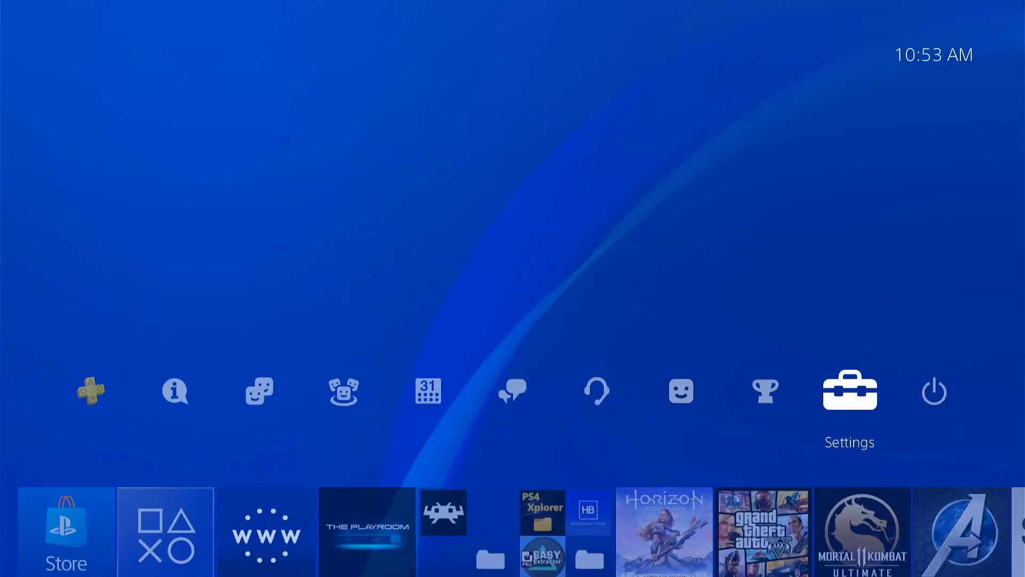
# Step: Request Close Application for THE PLAYROOM from the home screen content row
pyautogui.click(850, 389)
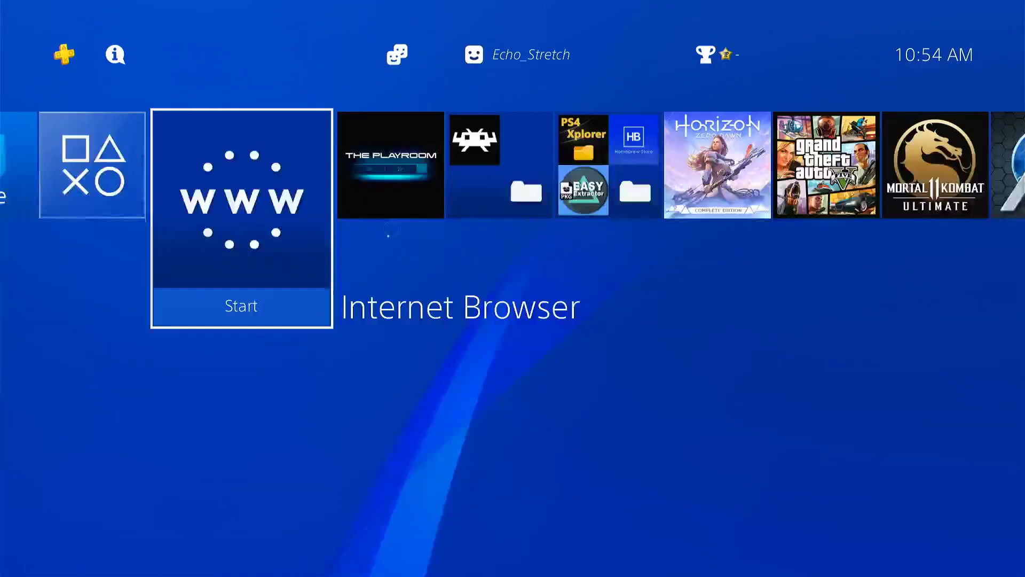
pyautogui.press('Right')
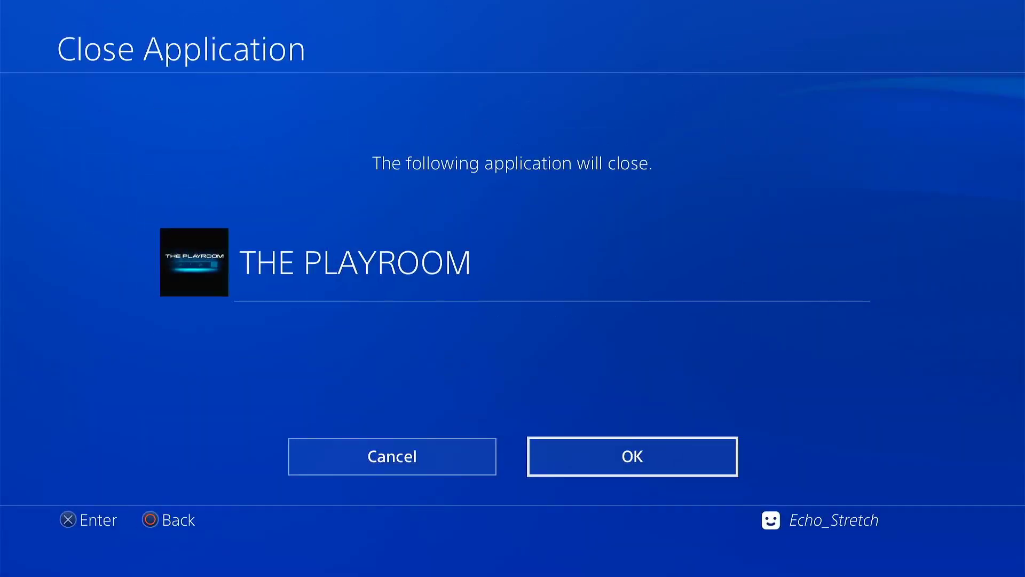
# Step: Confirm closing THE PLAYROOM and relaunch the Internet Browser to reload the Dreambox host
pyautogui.click(633, 456)
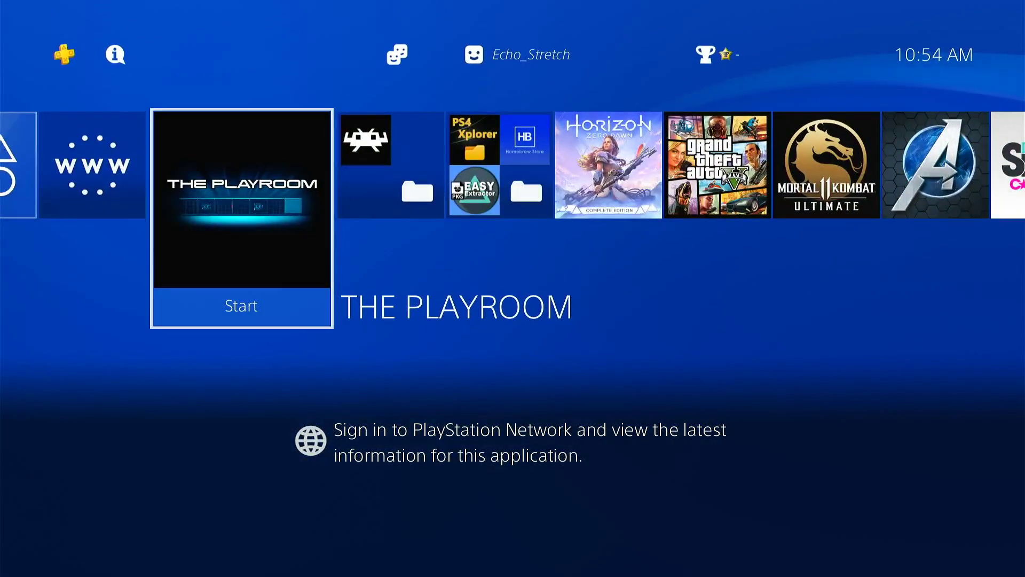
pyautogui.click(94, 165)
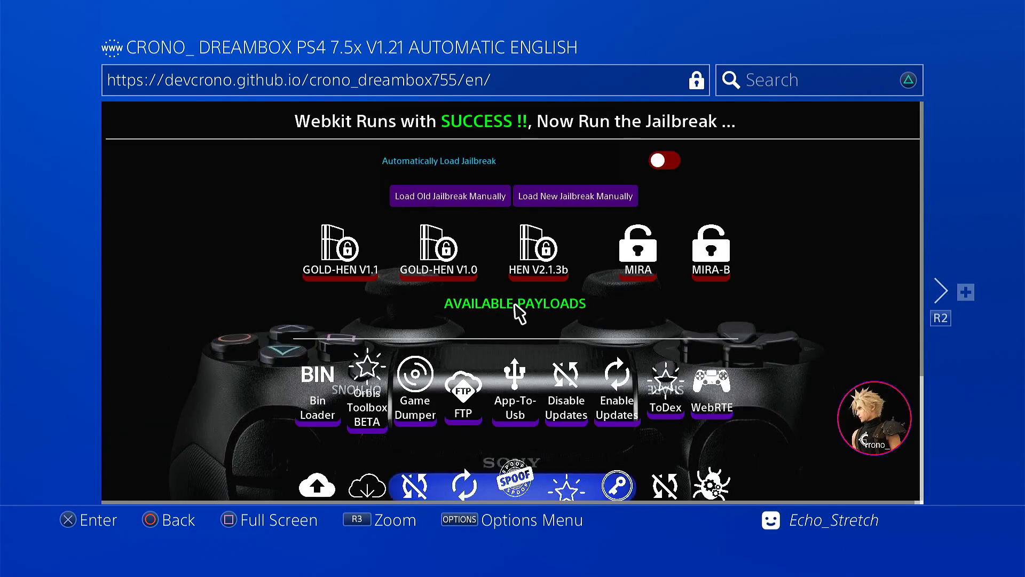
# Step: Scroll the Dreambox page down to reveal Backup DB, Linux and Kernel Dumper payloads
pyautogui.scroll(-3)
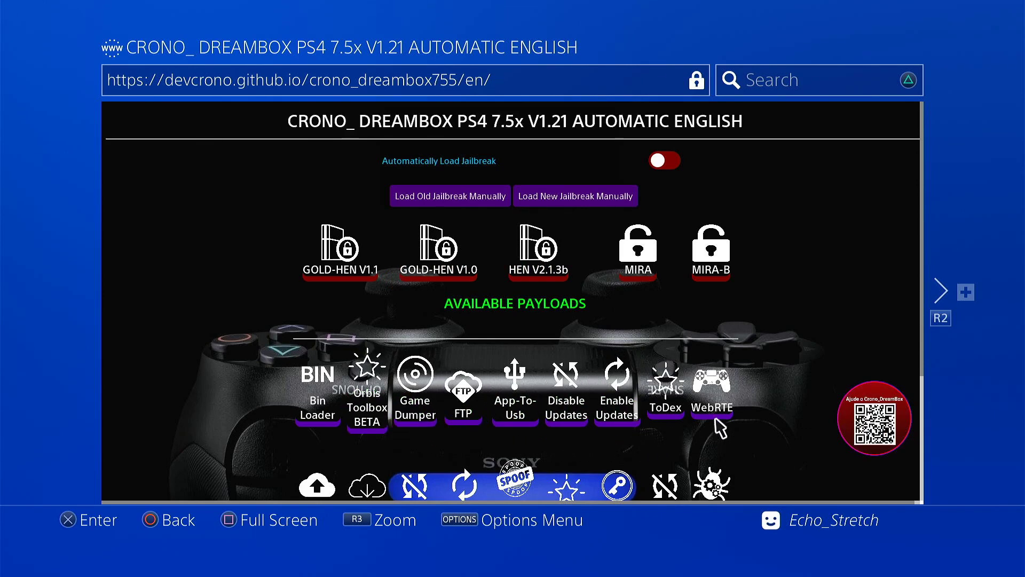
pyautogui.scroll(-3)
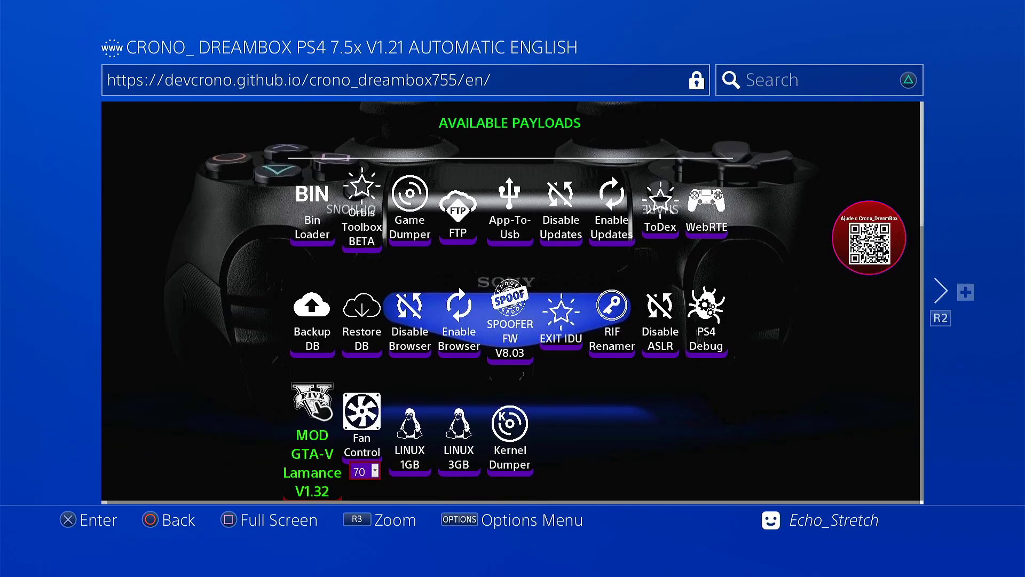
pyautogui.moveTo(321, 429)
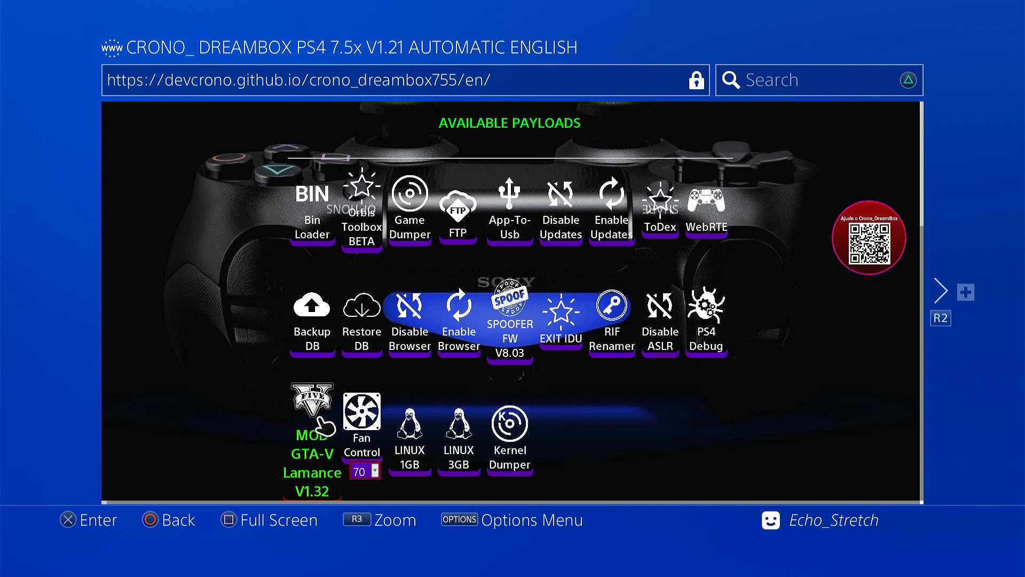
pyautogui.moveTo(474, 385)
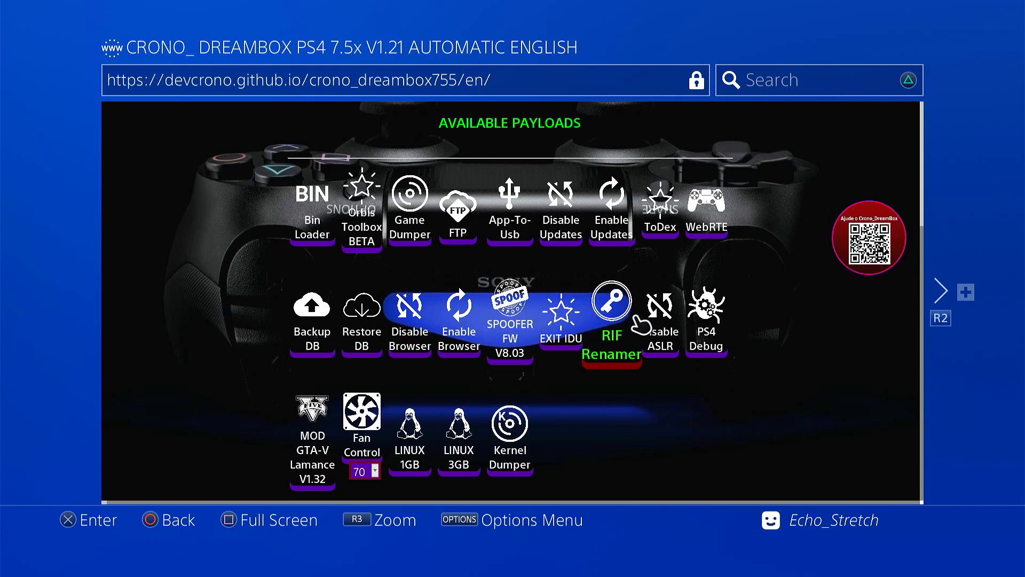
pyautogui.moveTo(591, 468)
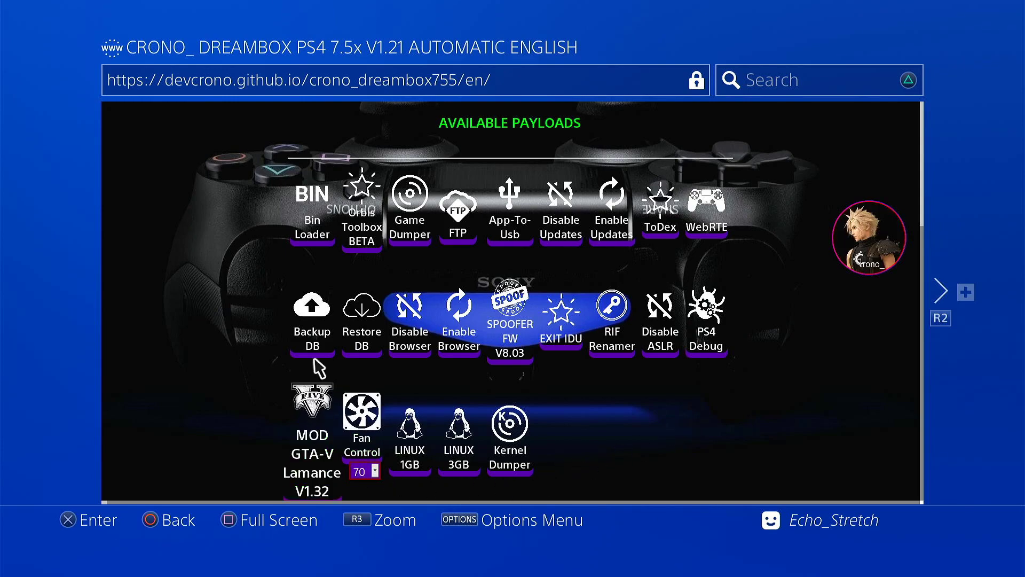
# Step: Launch the Orbis Toolbox BETA payload from the Available Payloads list
pyautogui.click(361, 203)
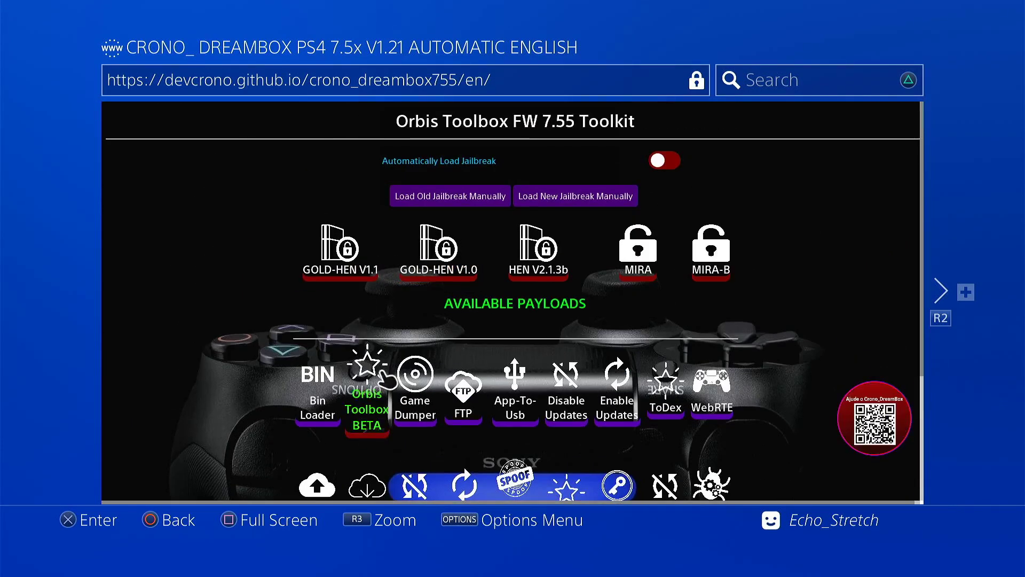
pyautogui.click(368, 374)
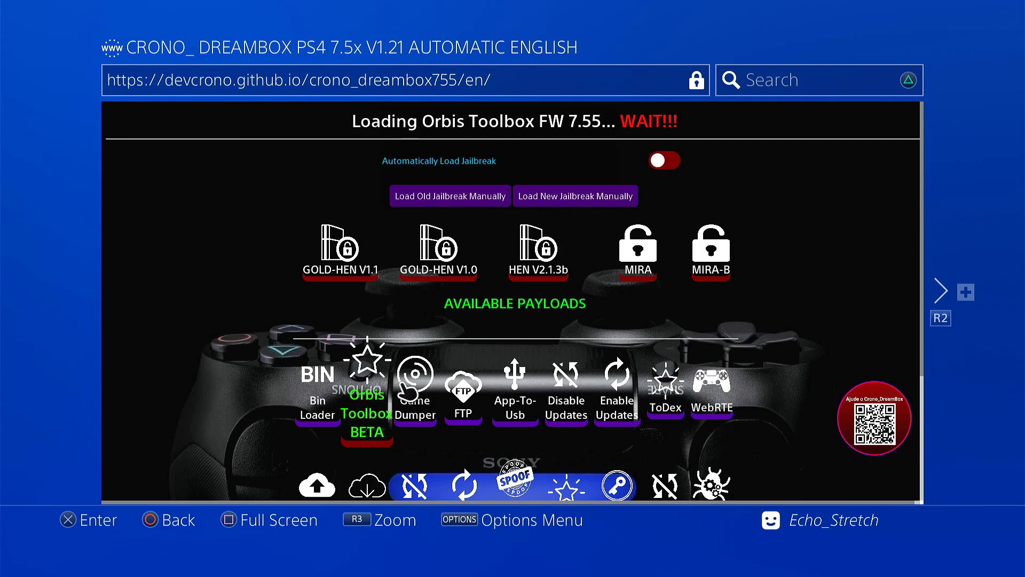
pyautogui.moveTo(692, 419)
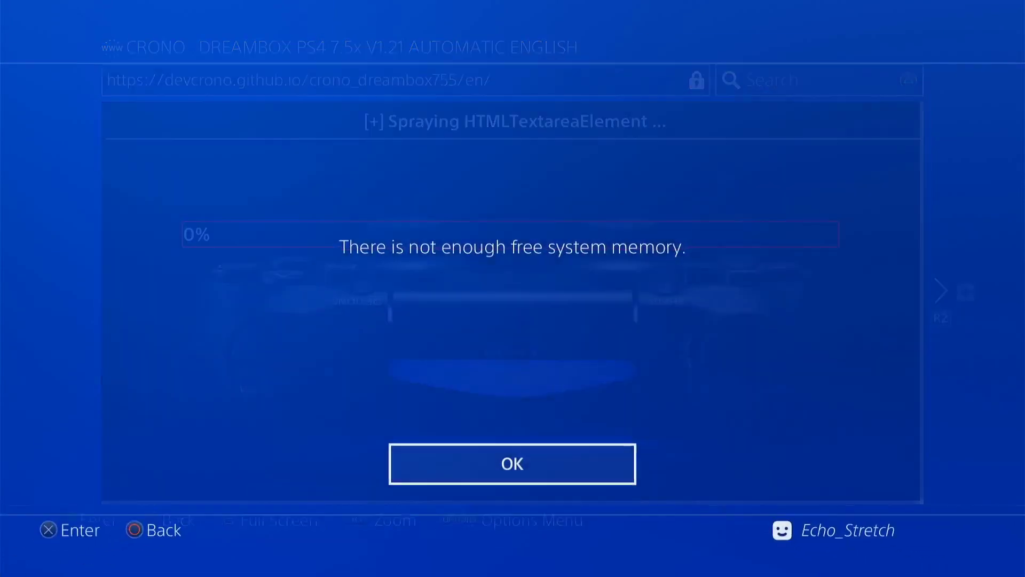
# Step: Dismiss the not-enough-memory error and scroll the reloaded host down to its payloads
pyautogui.click(512, 464)
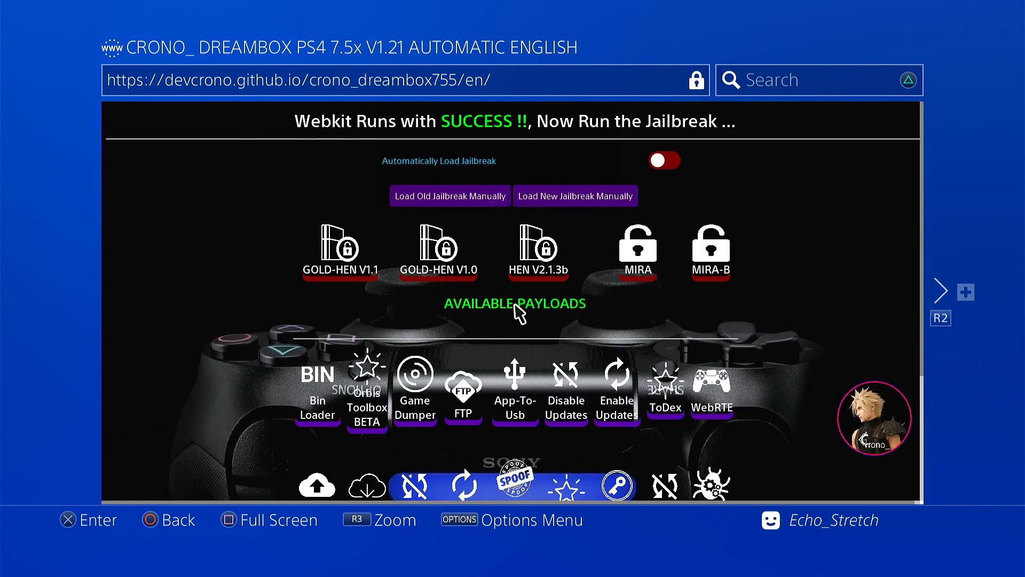
pyautogui.scroll(-3)
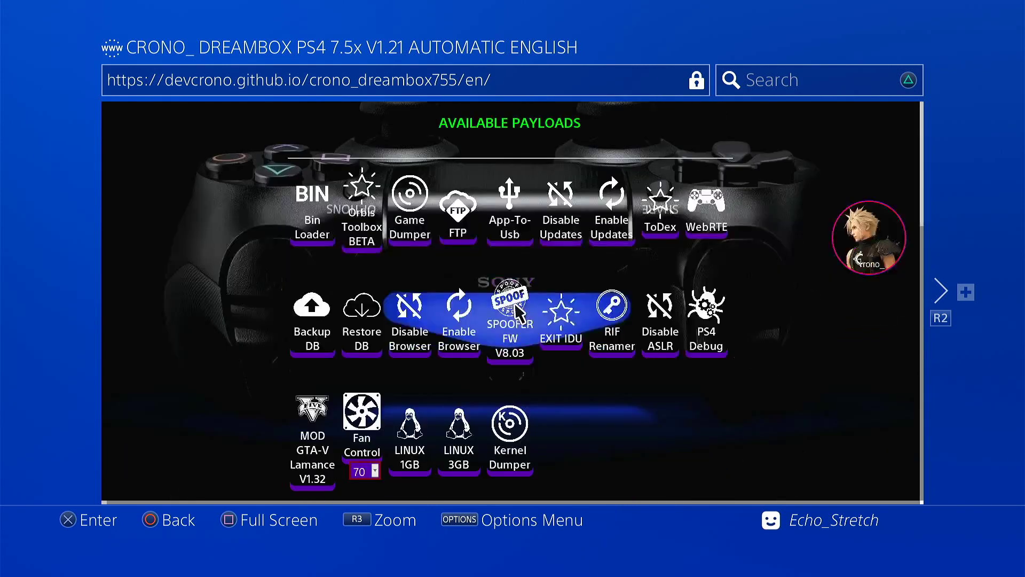